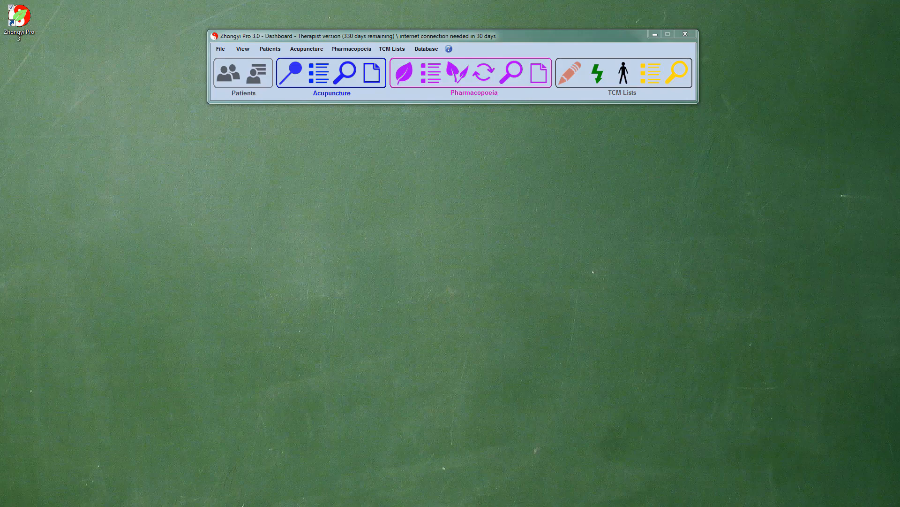
mouse_move(403, 75)
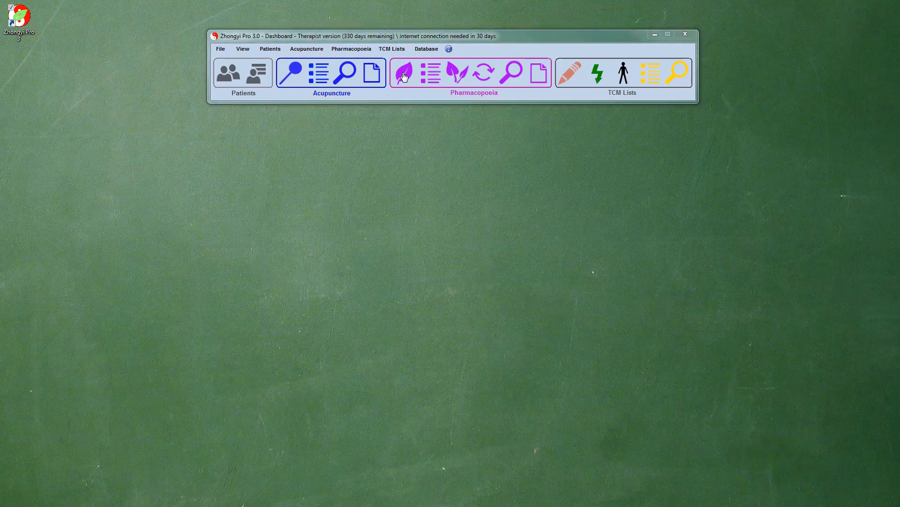
Open the Medicinals List and filter it by 'ma huang' to show three Ephedra entries
left_click(402, 74)
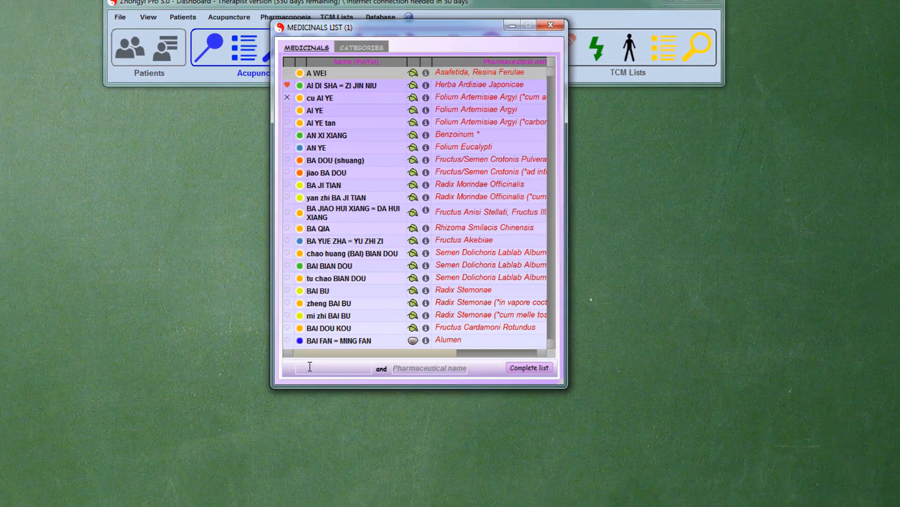
type("ma")
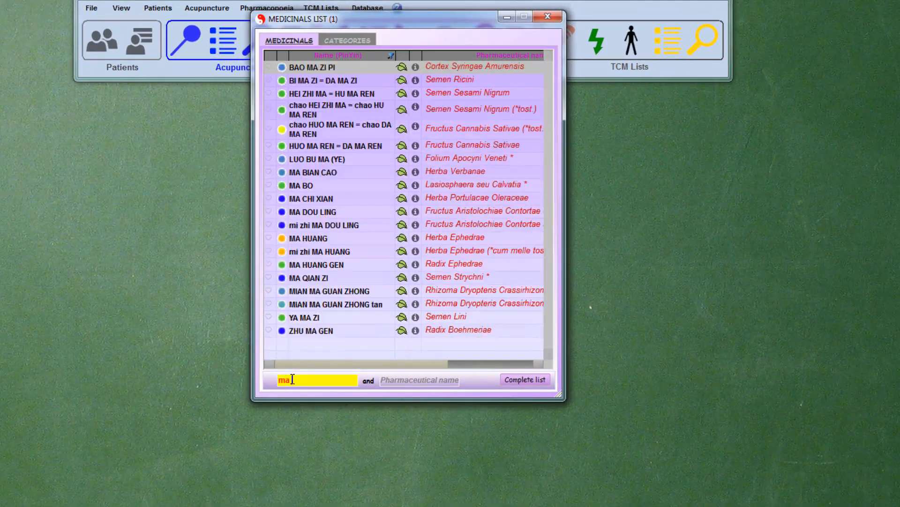
type("huang")
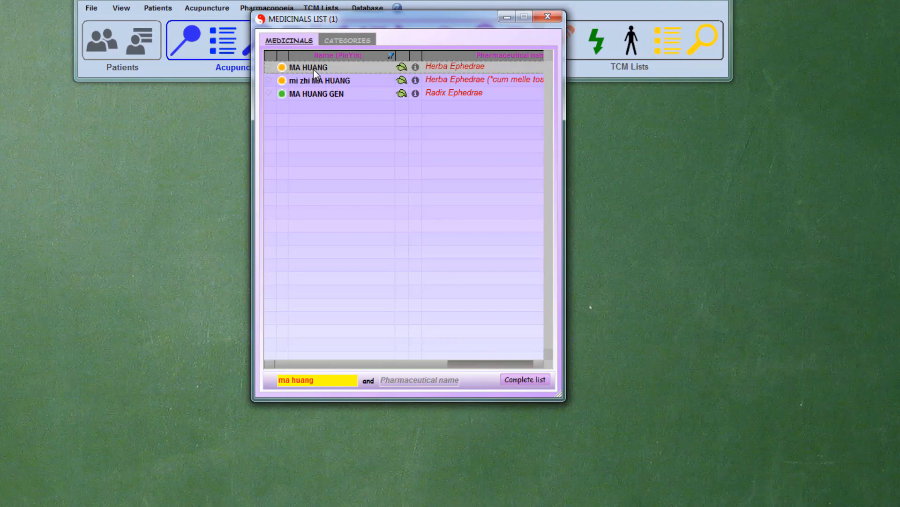
Open MA HUANG's medicinal page and move its window to the right
double_click(307, 67)
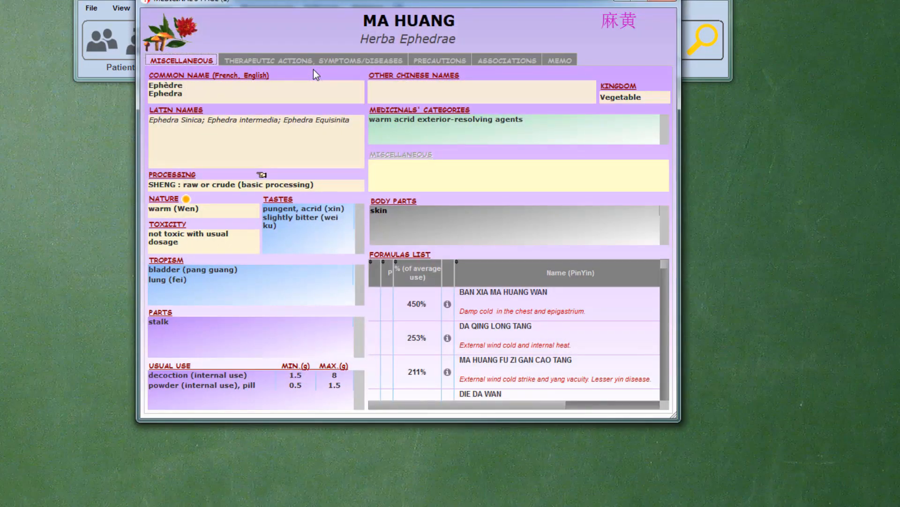
left_click_drag(402, 6, 411, 38)
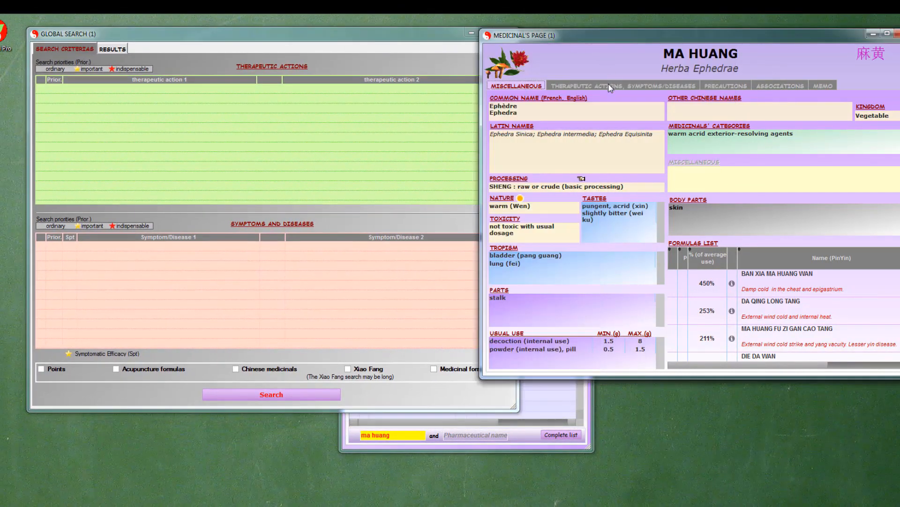
Add six MA HUANG actions plus cold/flu, cough and dyspnea to the search criteria
left_click(615, 85)
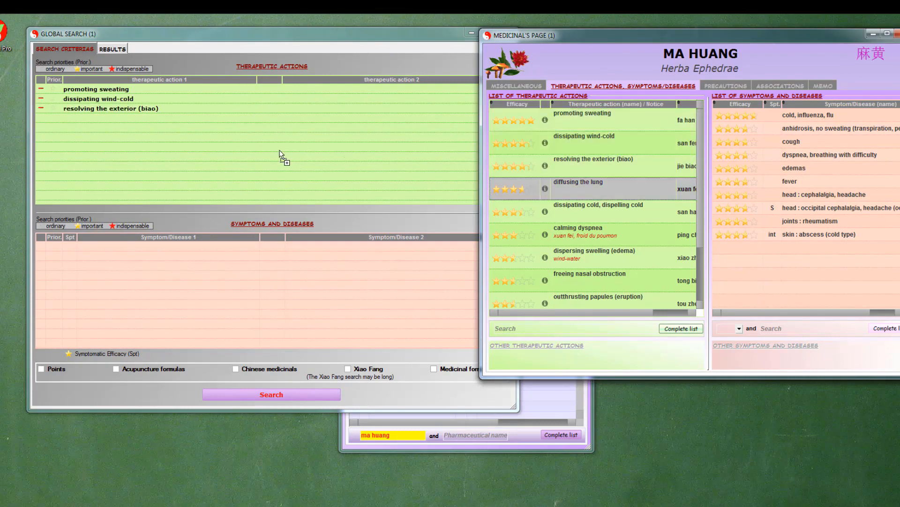
left_click(591, 235)
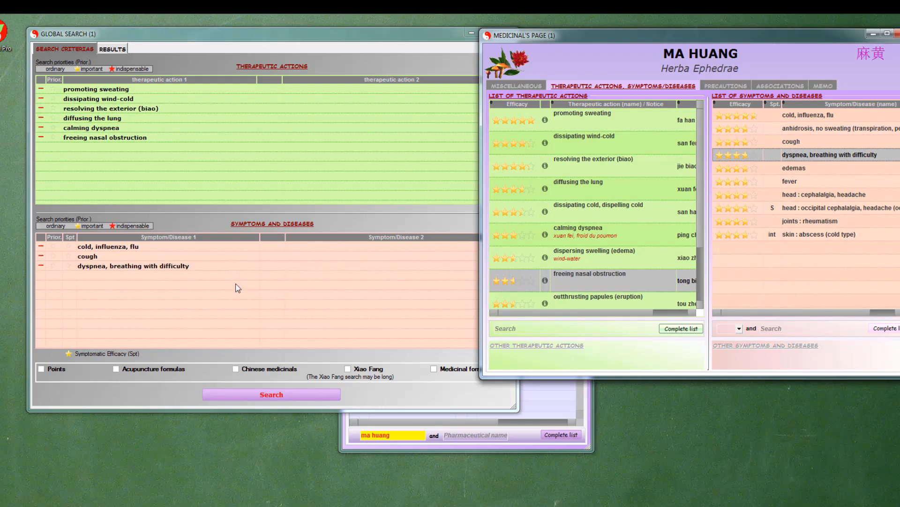
Search Chinese medicinals and view the ranked Pharmacopoeia results, MA HUANG first
left_click(235, 368)
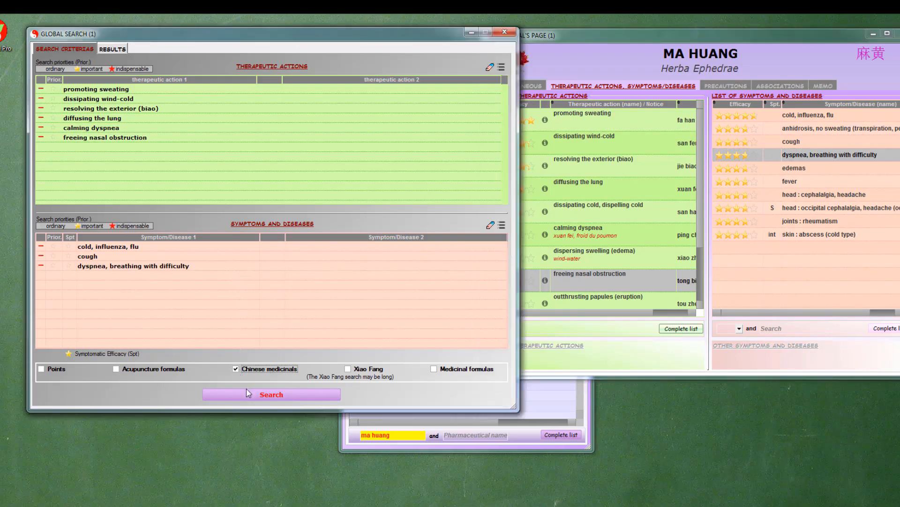
left_click(271, 394)
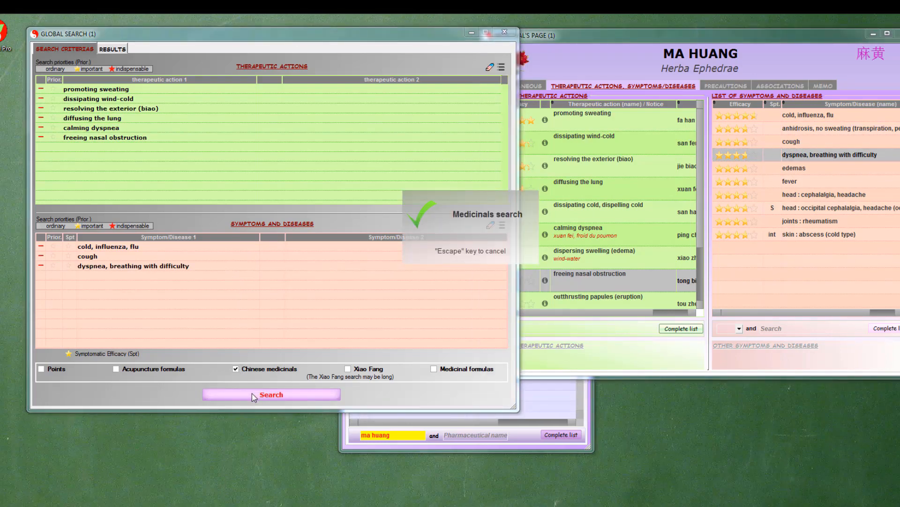
left_click(270, 394)
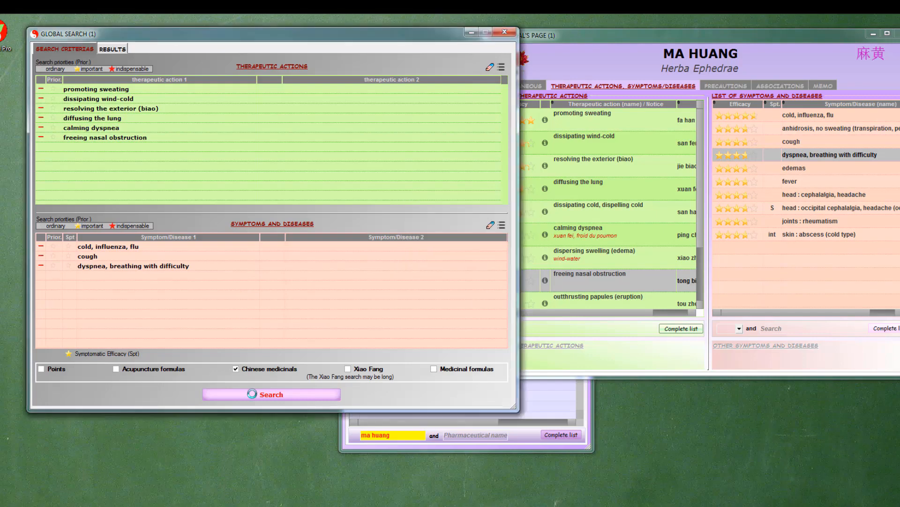
left_click(112, 48)
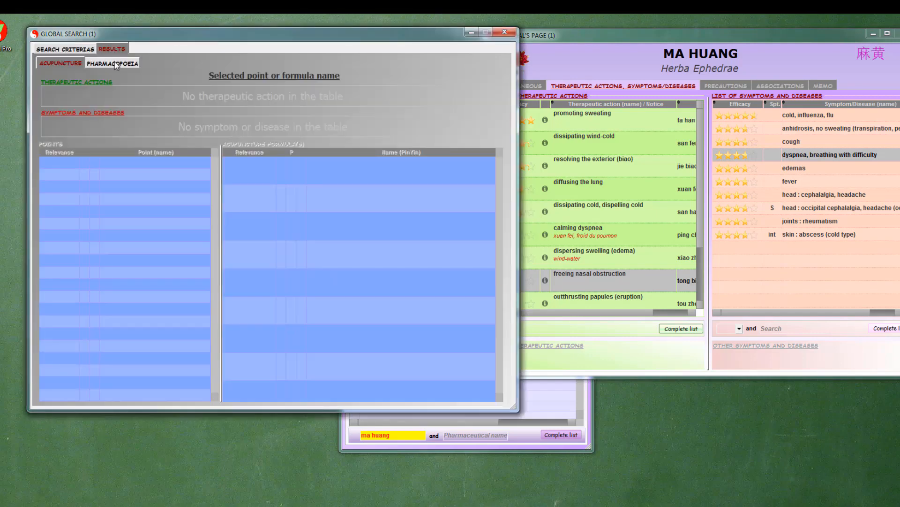
left_click(112, 62)
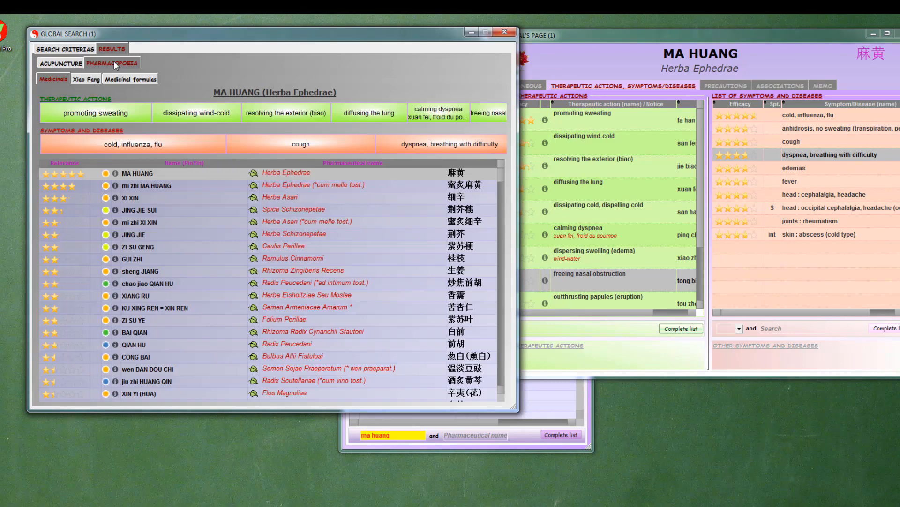
Compare the criteria XI XIN and honey-fried XI XIN share with MA HUANG
left_click(135, 197)
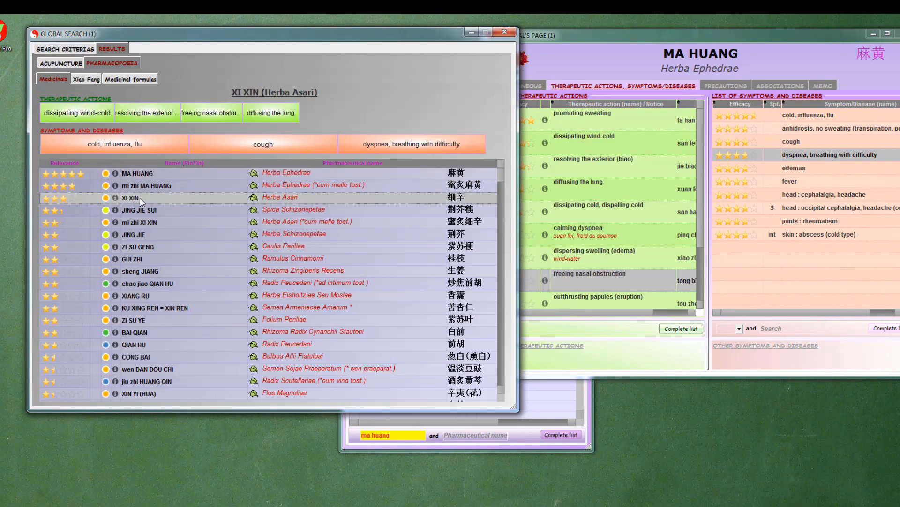
mouse_move(114, 204)
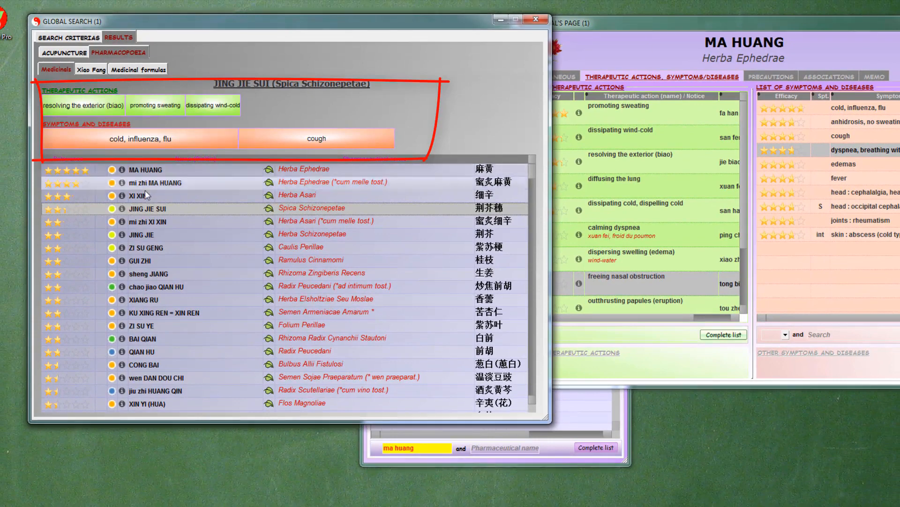
left_click(156, 221)
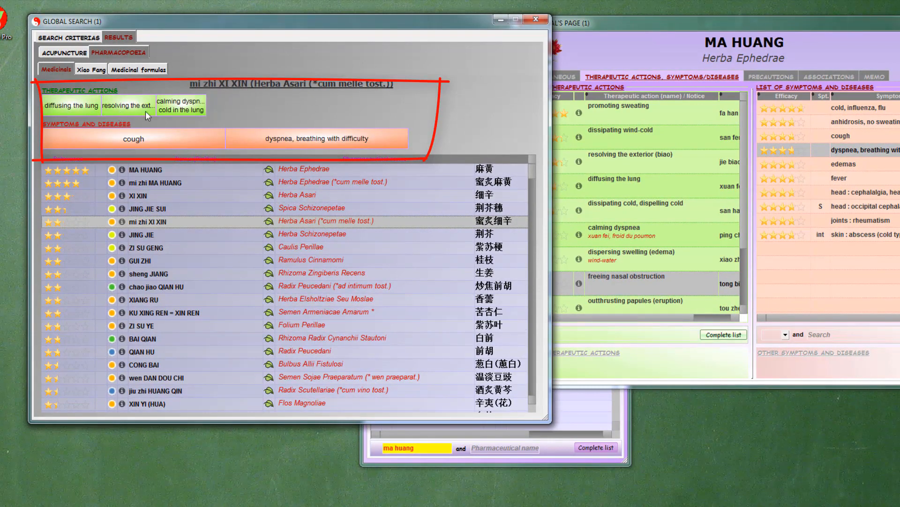
mouse_move(181, 105)
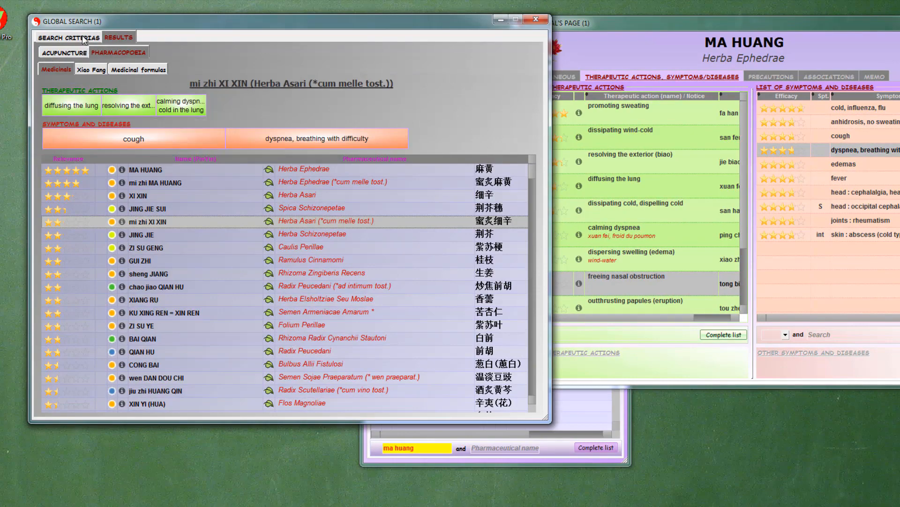
Mark wind-cold, exterior and cold/flu indispensable, and diffusing the lung important
left_click(67, 36)
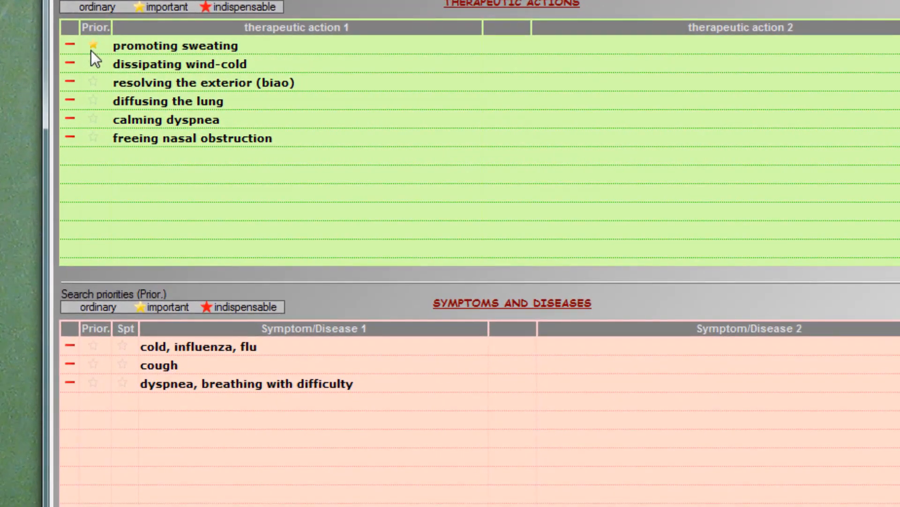
left_click(93, 64)
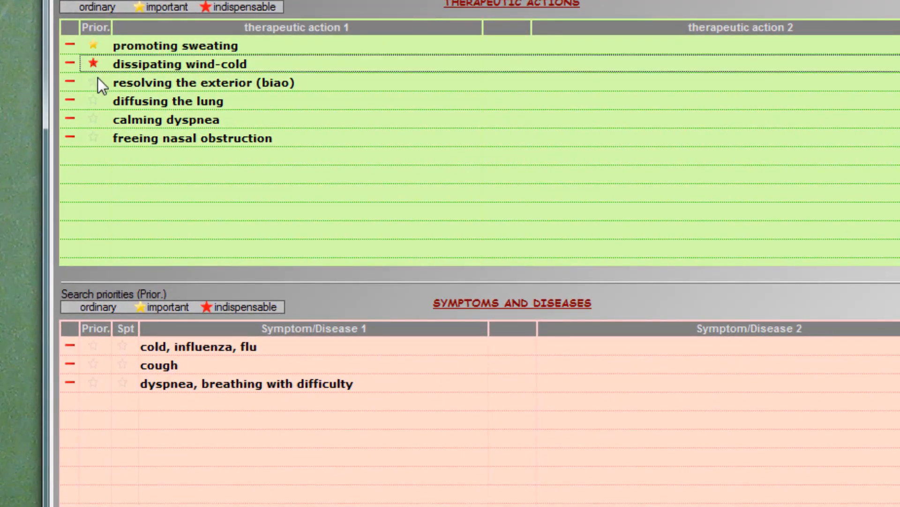
left_click(92, 82)
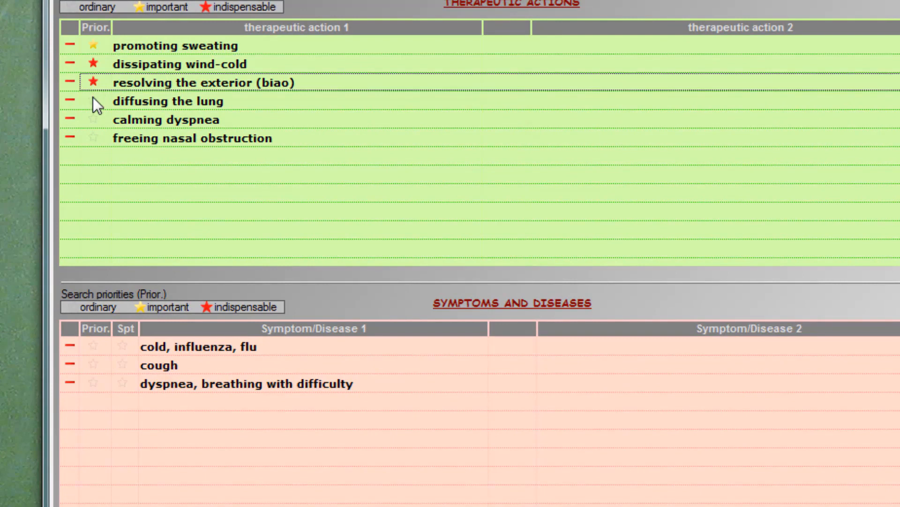
left_click(93, 101)
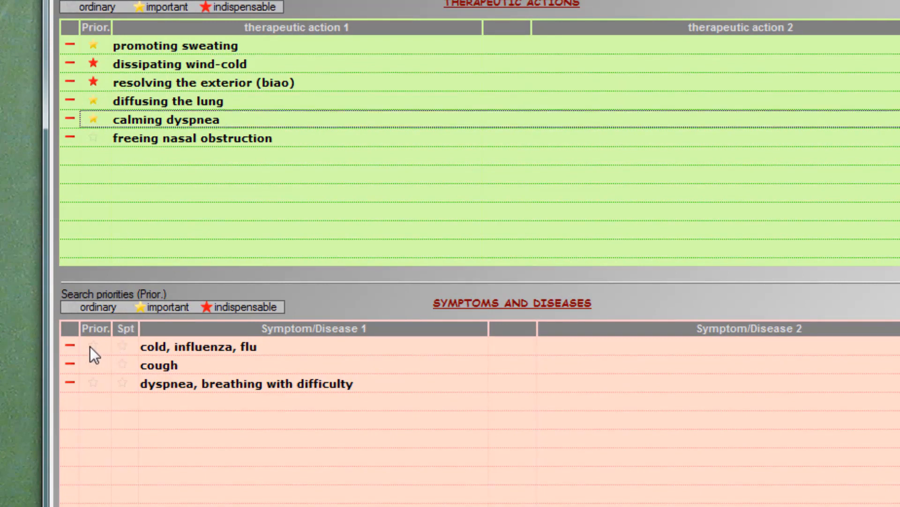
left_click(93, 346)
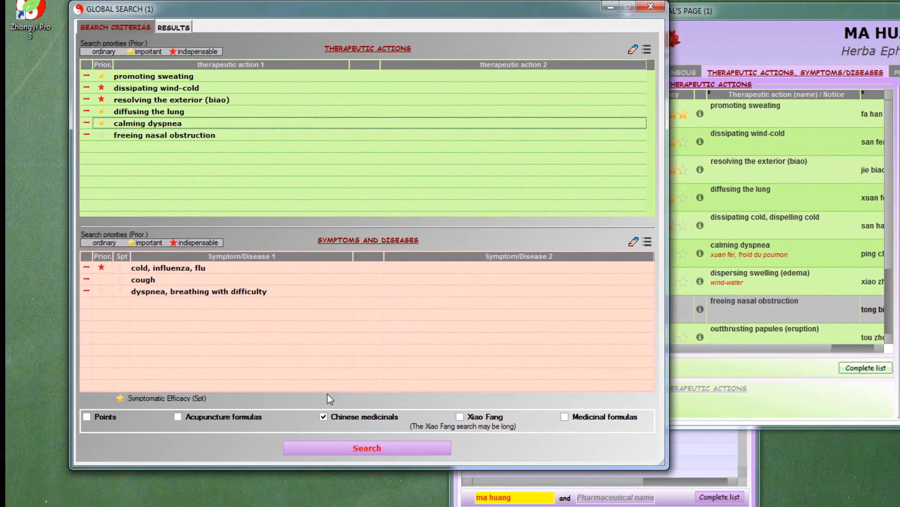
Rerun the prioritized search and view the shorter medicinal ranking led by MA HUANG
left_click(367, 447)
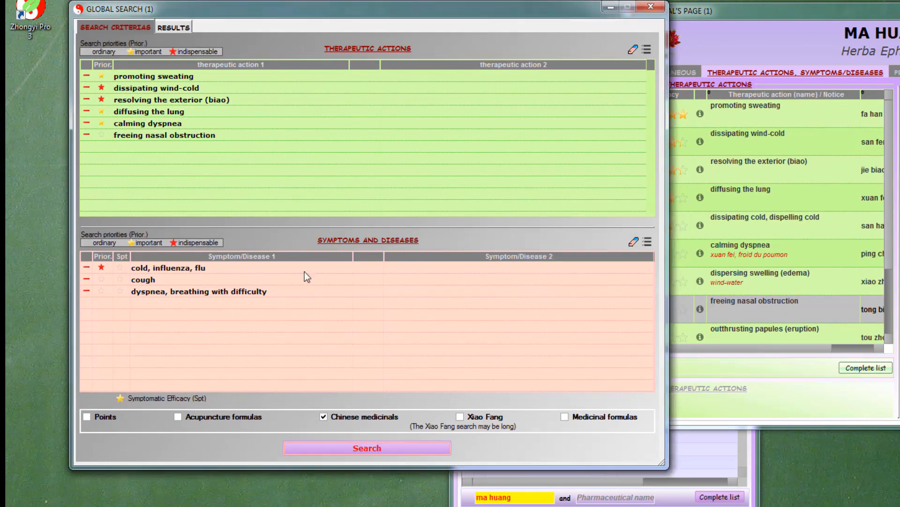
left_click(174, 27)
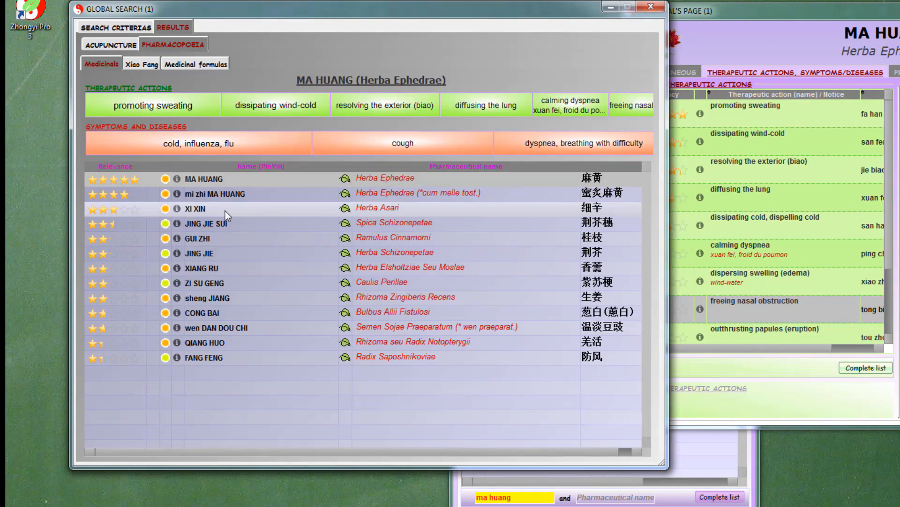
mouse_move(233, 237)
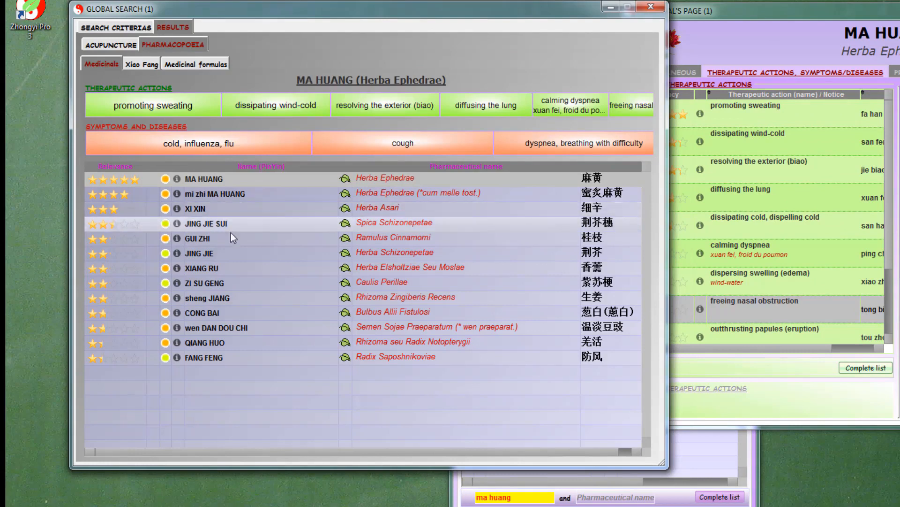
mouse_move(217, 302)
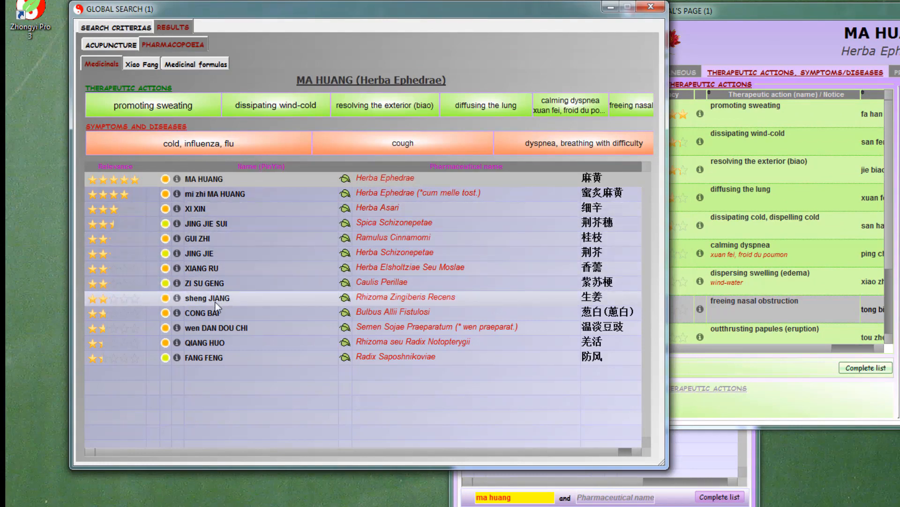